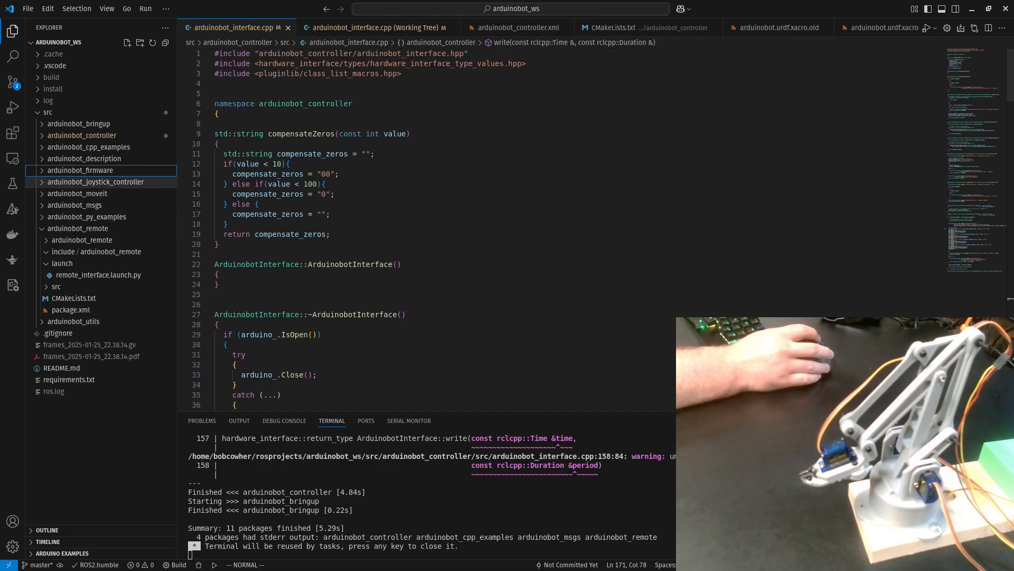
Step: Plan & Execute the arm to the outstretched goal pose so the robot reaches forward
left_click(82, 170)
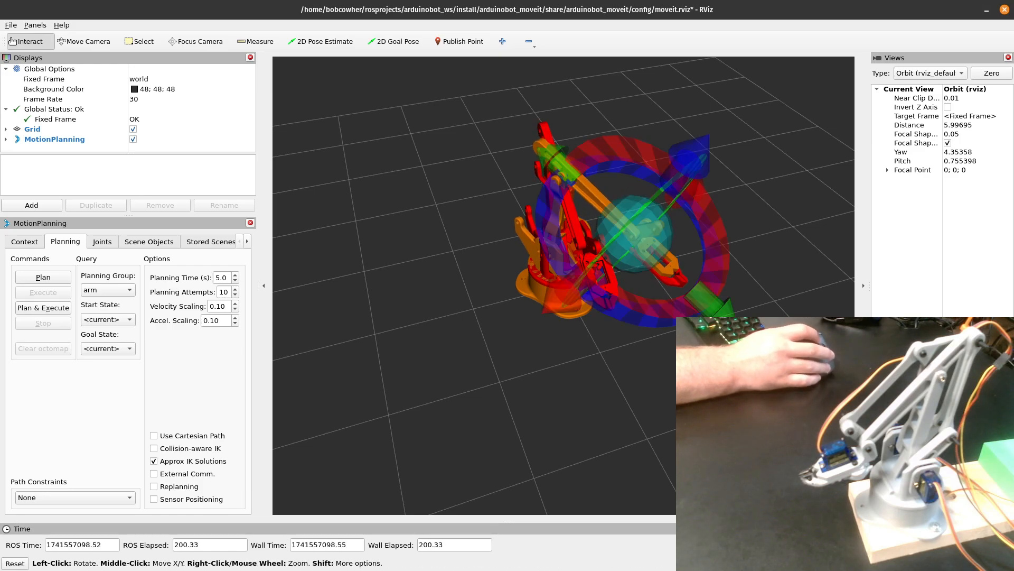
left_click(42, 308)
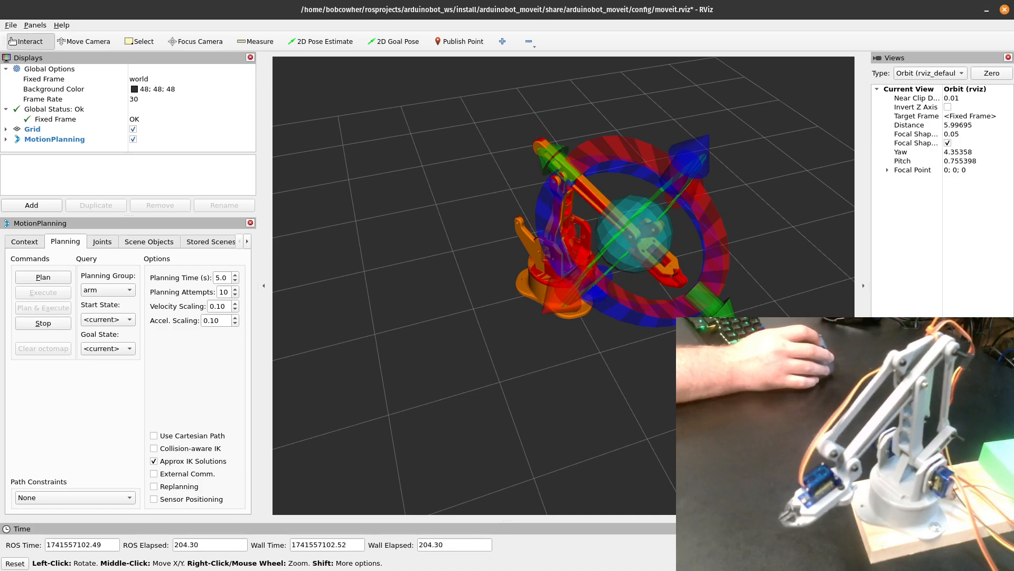
left_click(42, 307)
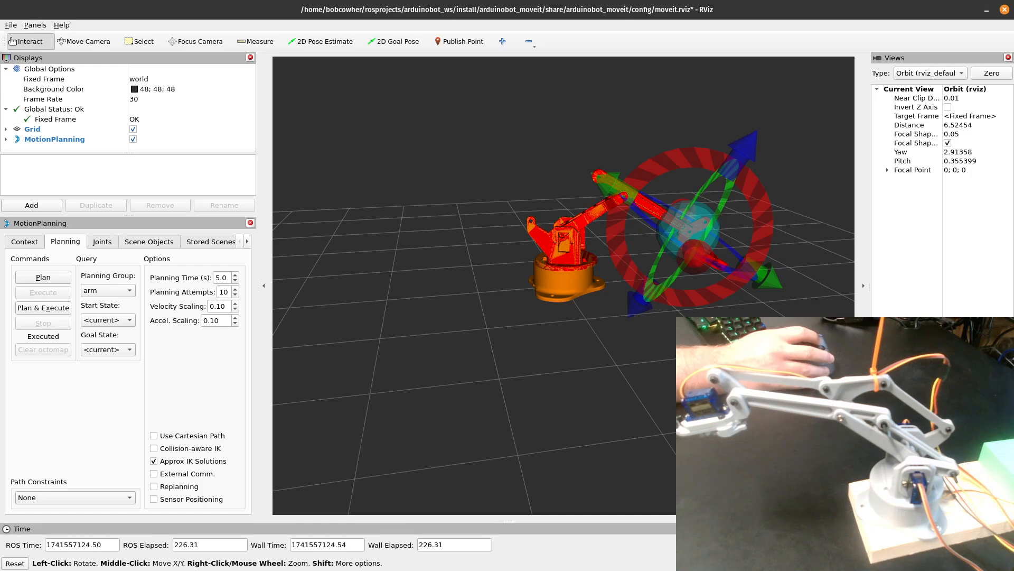
Step: Adjust the goal joint angles in the Joints tab for a new arm pose
left_click(101, 241)
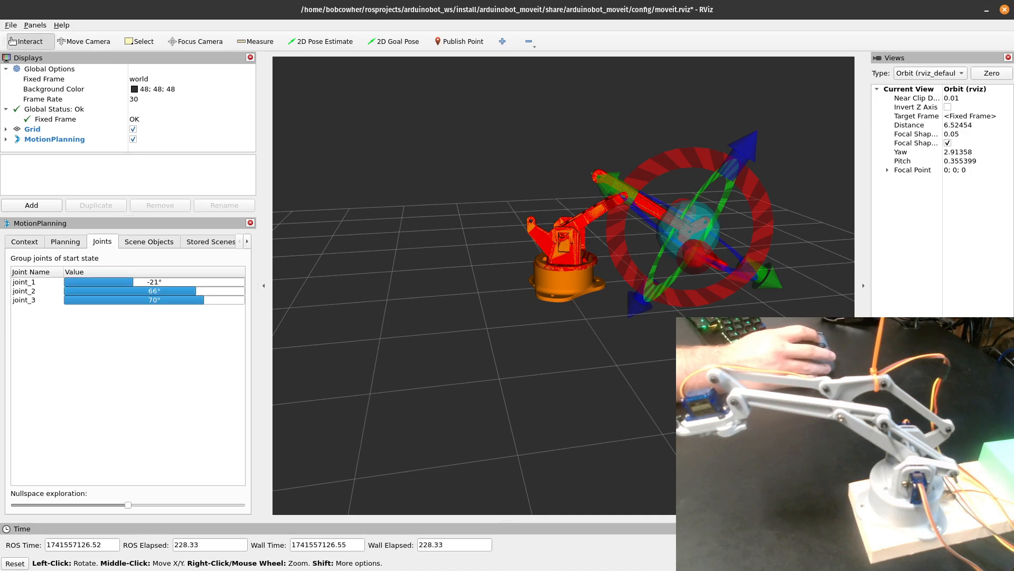
left_click(65, 241)
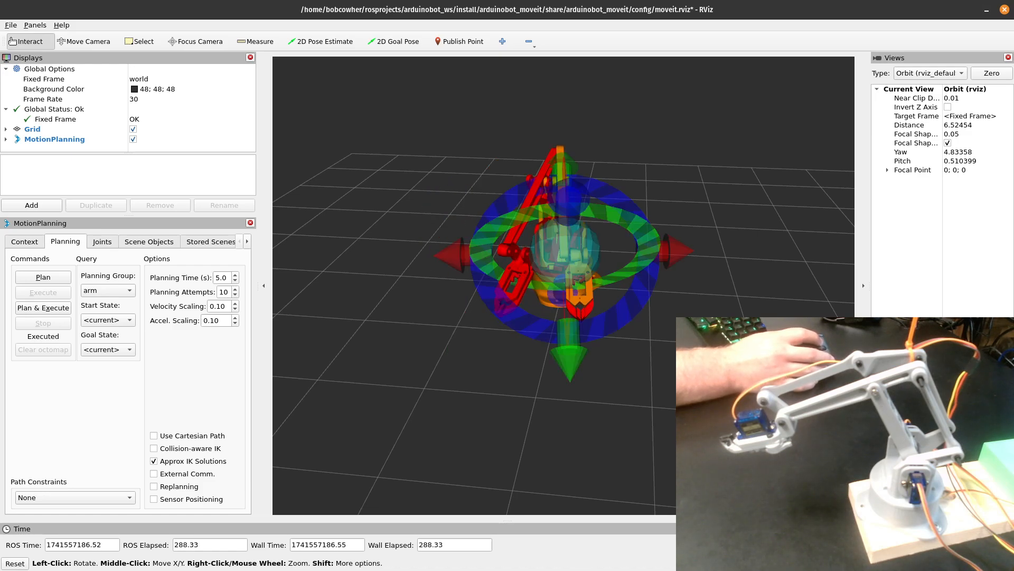
Step: Plan & Execute the folded-down pose so the arm lowers toward its base
left_click(42, 307)
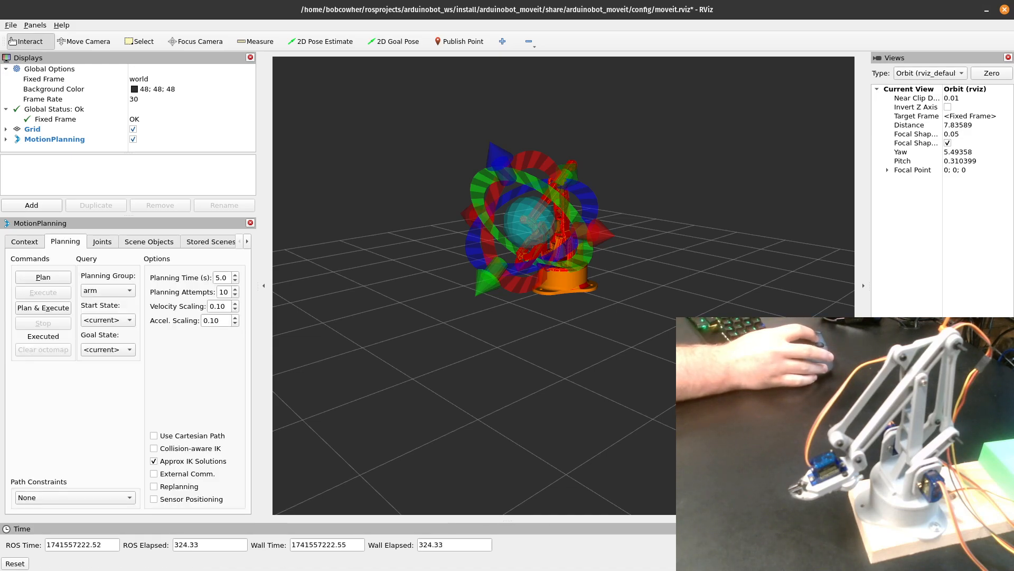
Step: Switch Planning Group to gripper and set joint_4 to 19° to open the jaws
left_click(106, 289)
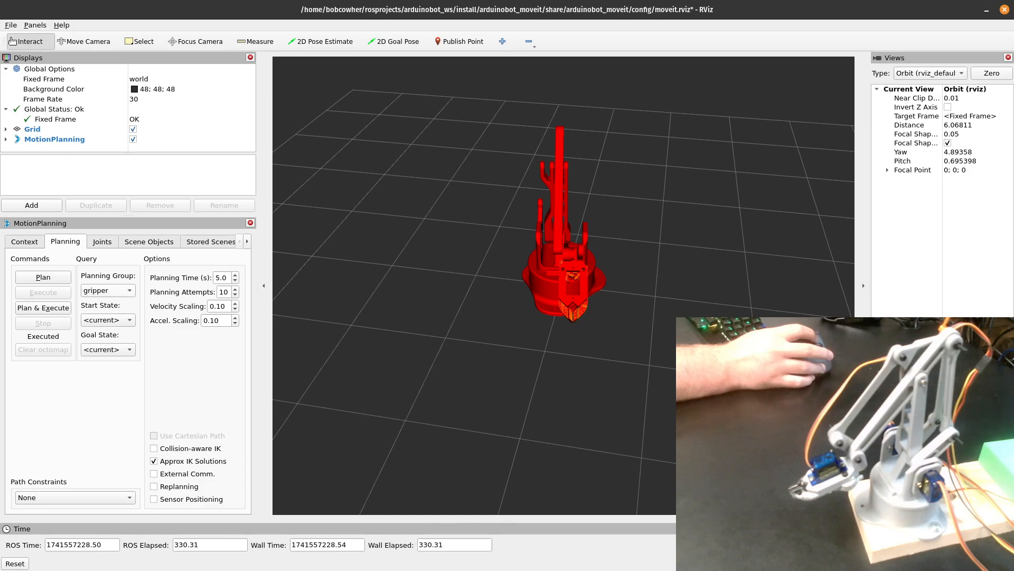
left_click(101, 241)
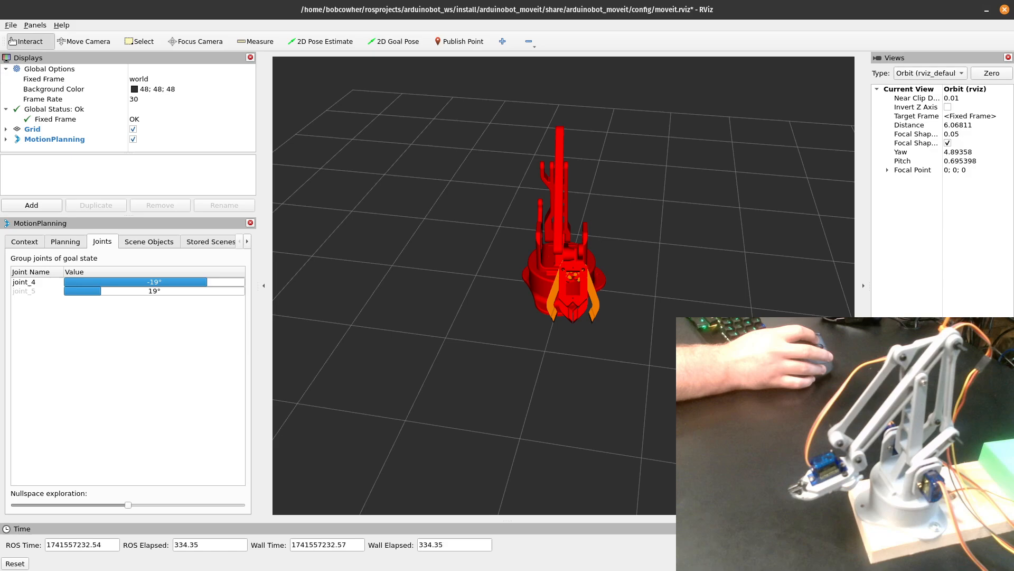
left_click(65, 240)
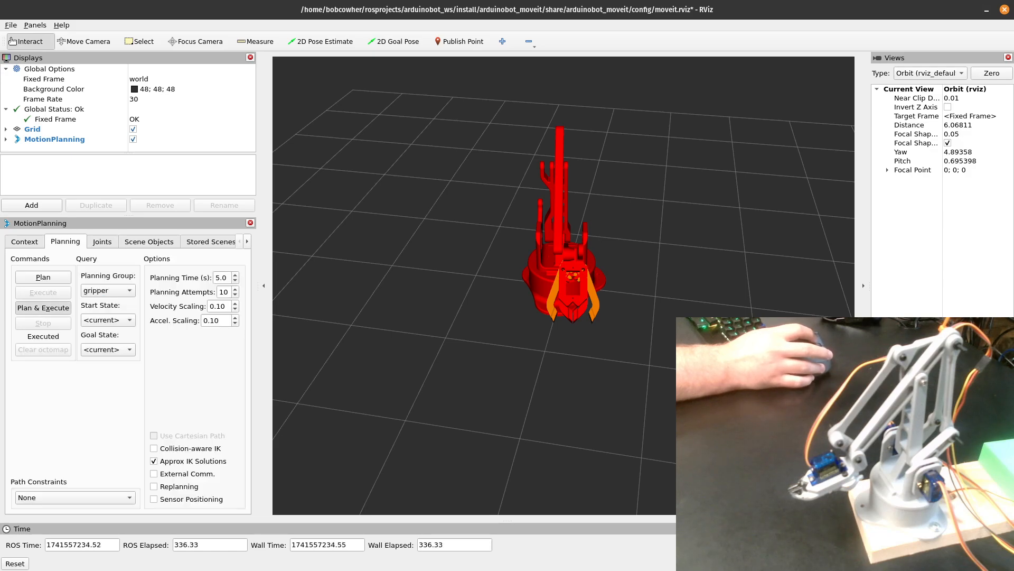